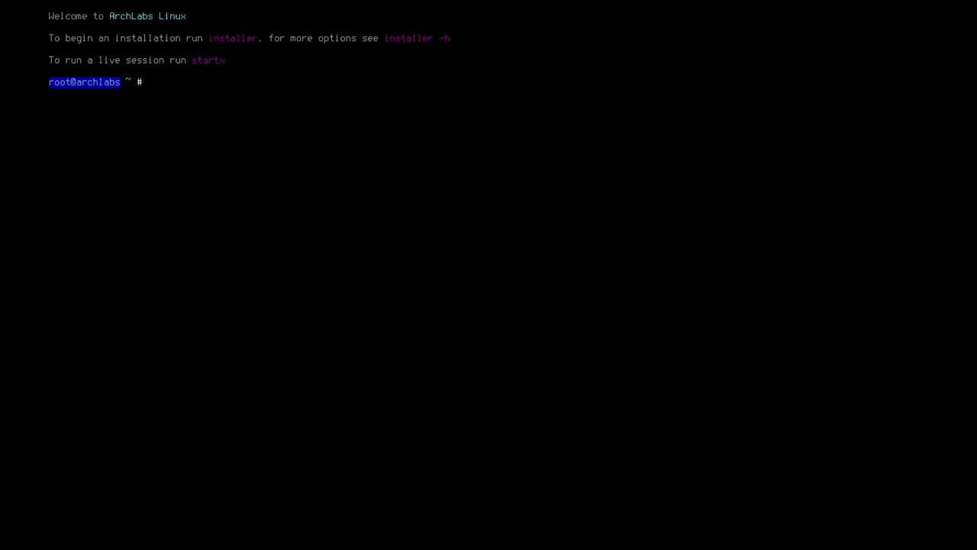
Step: Start the live X session with startx and run the installer to reach the Keyboard dialog
type("startx")
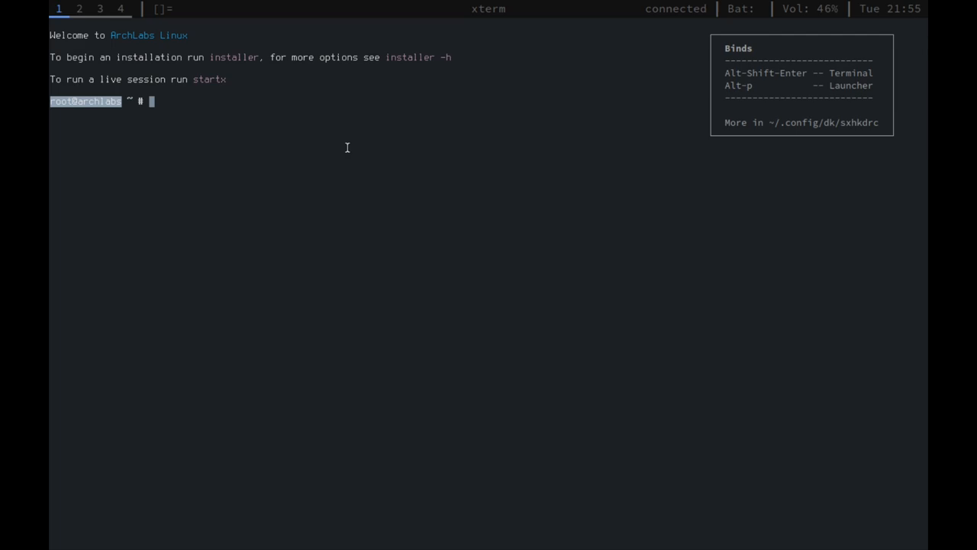
type("installer")
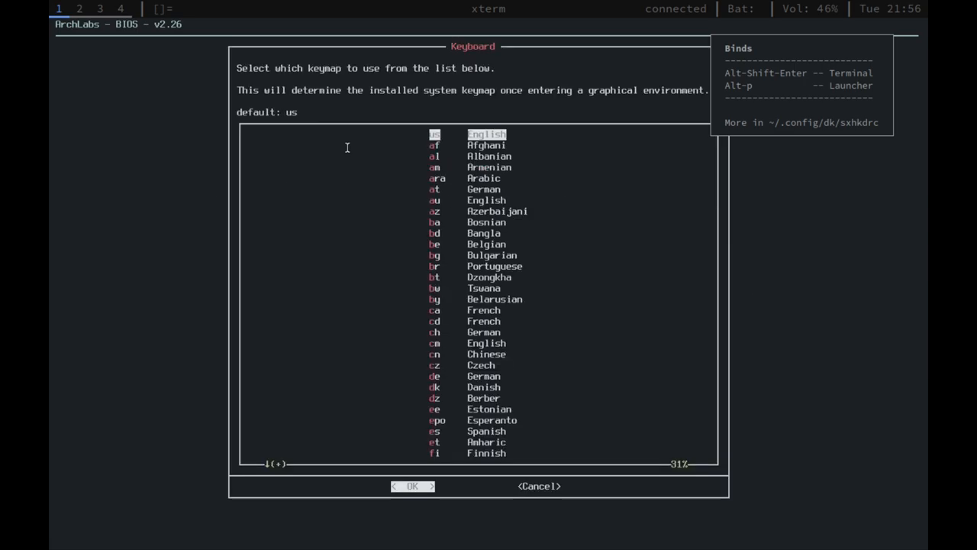
Step: Keep the us keymap and auto-partition vda into 512M and 49.5G ext4 partitions
left_click(412, 486)
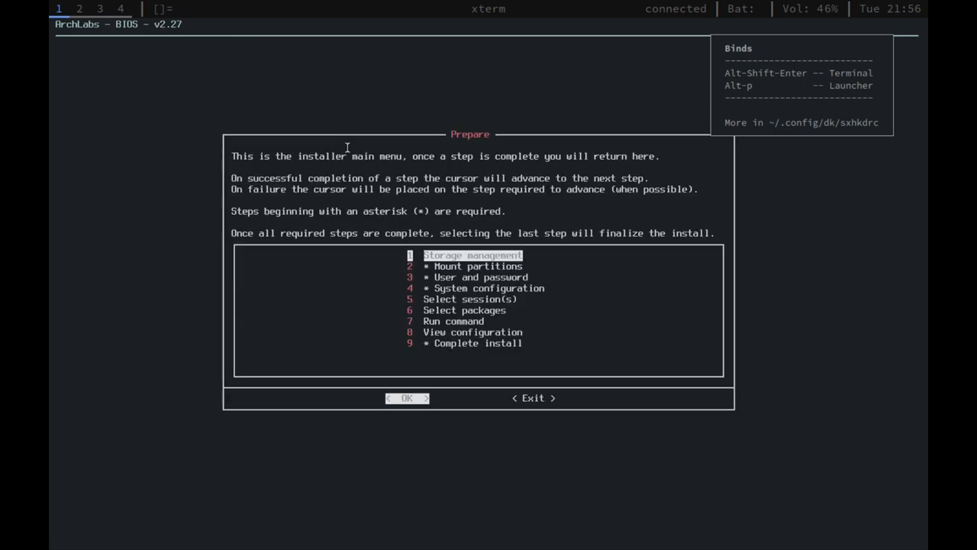
left_click(406, 396)
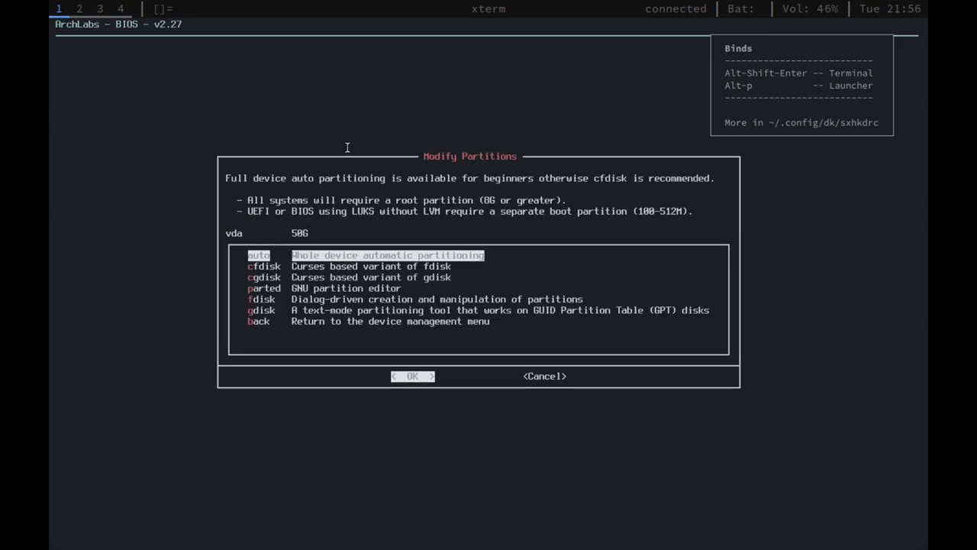
left_click(412, 375)
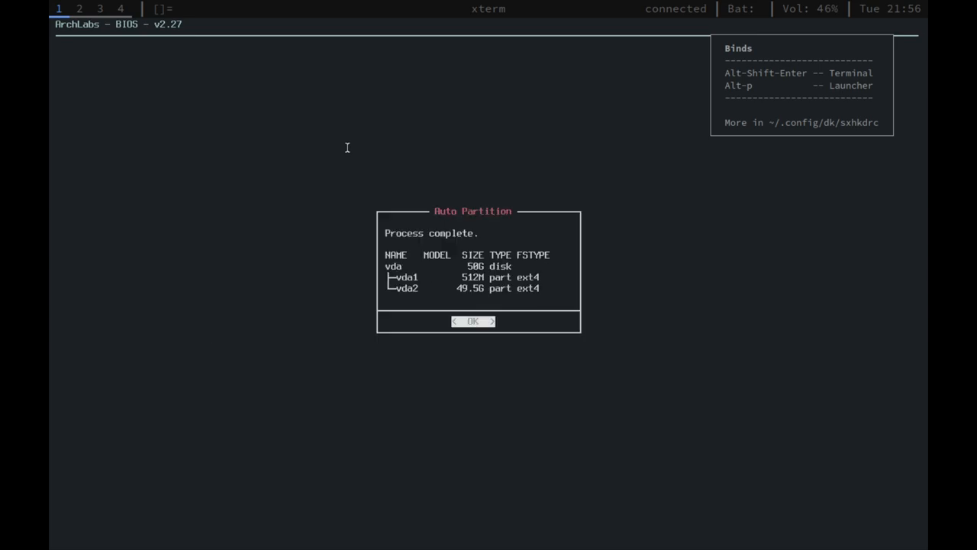
left_click(473, 321)
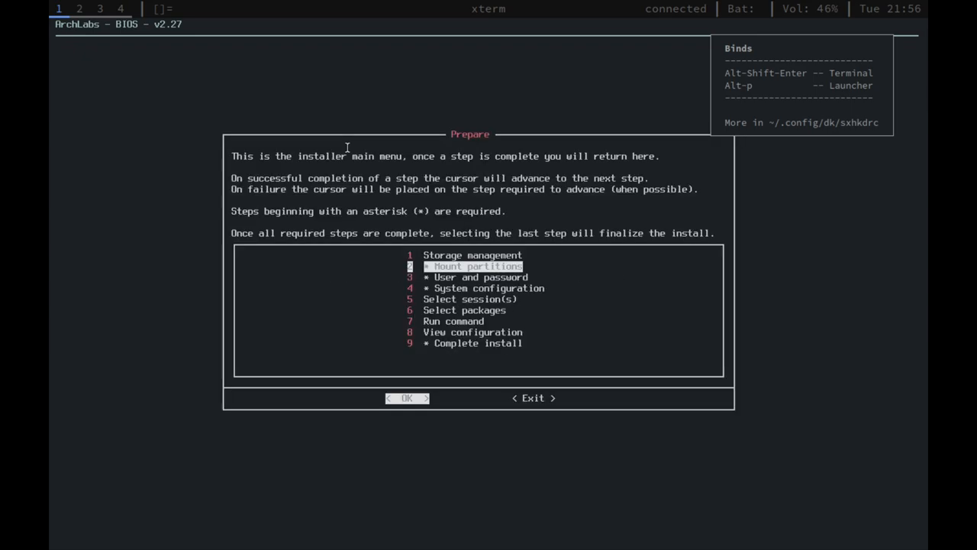
Step: Mount the partitions with the suggested 3922M swapfile and confirm the mirror country
left_click(406, 397)
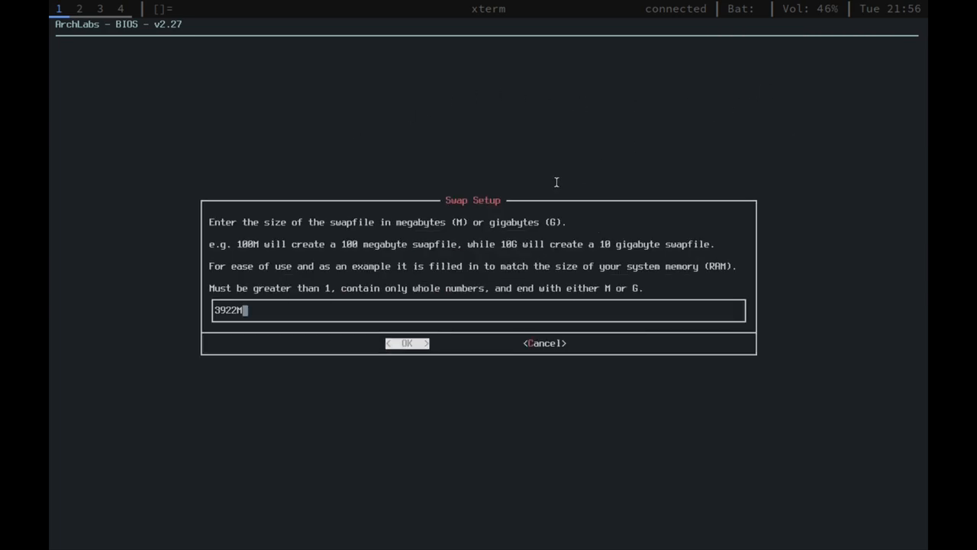
left_click(407, 342)
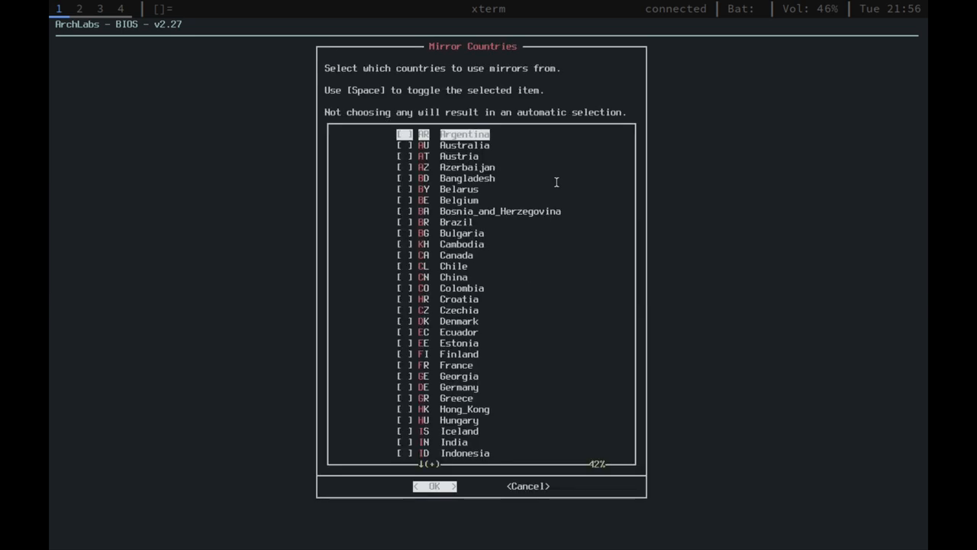
key("Down")
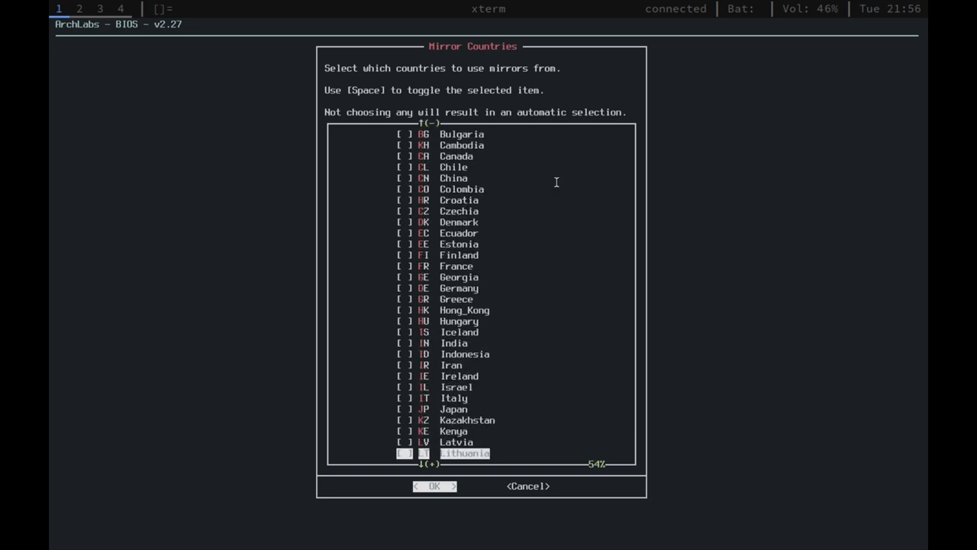
scroll("down", 3)
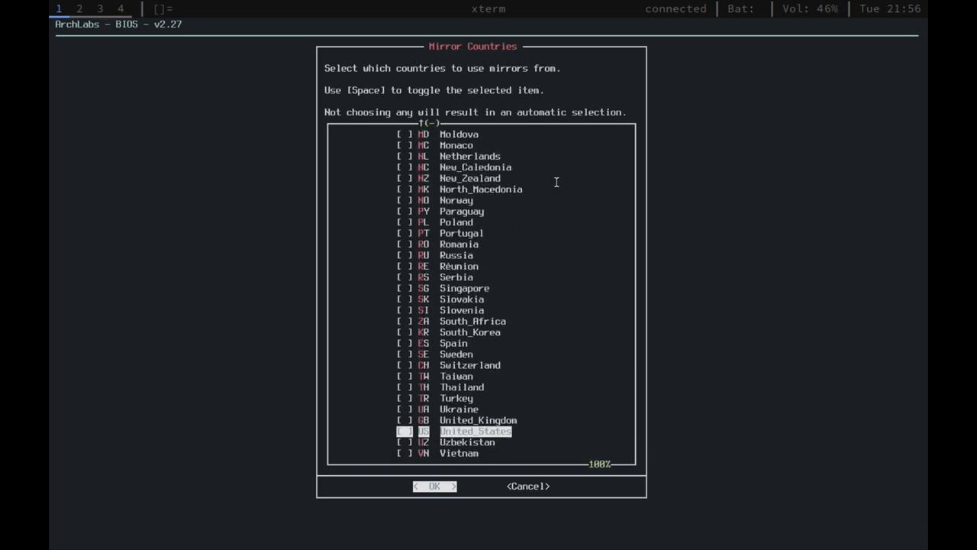
left_click(434, 485)
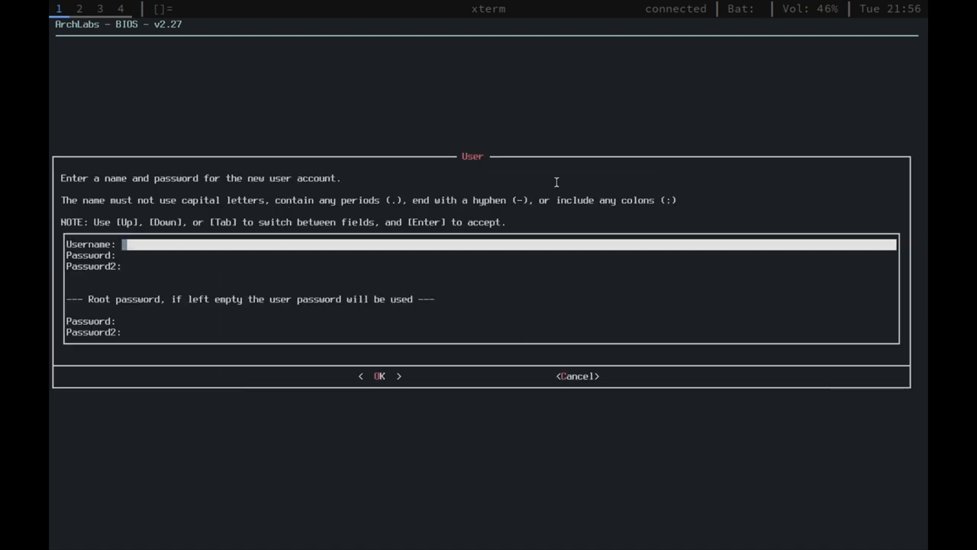
Step: Create user matt with zsh as login shell and keep hostname archlabs
type("matt")
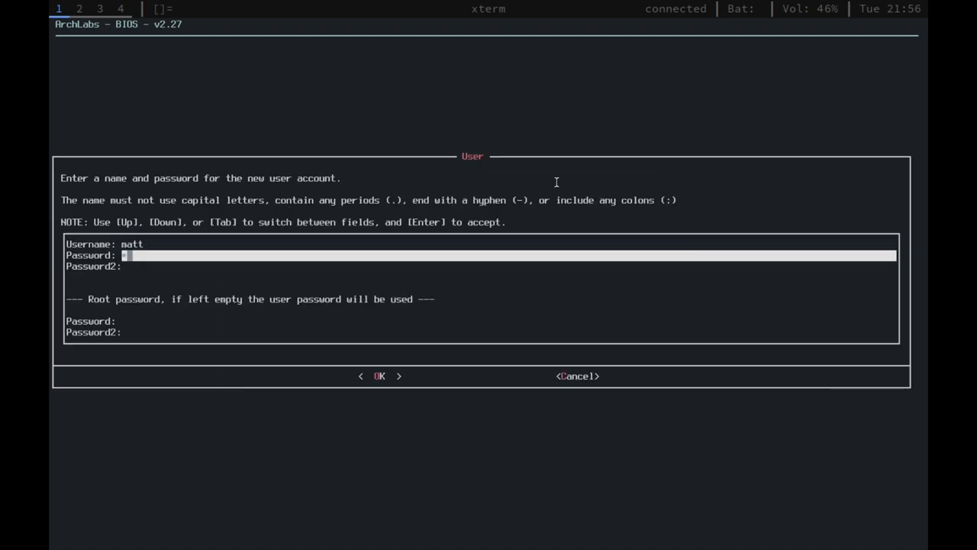
left_click(378, 375)
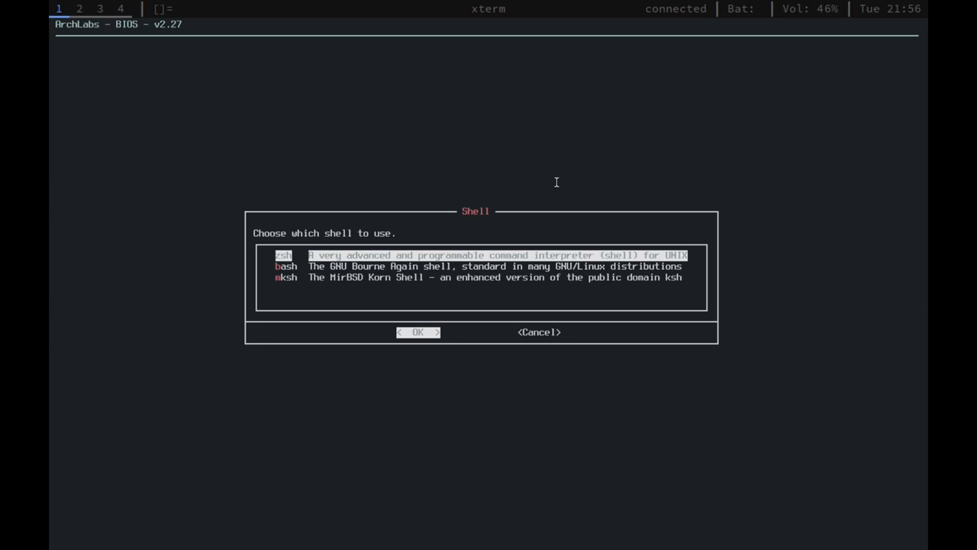
left_click(419, 331)
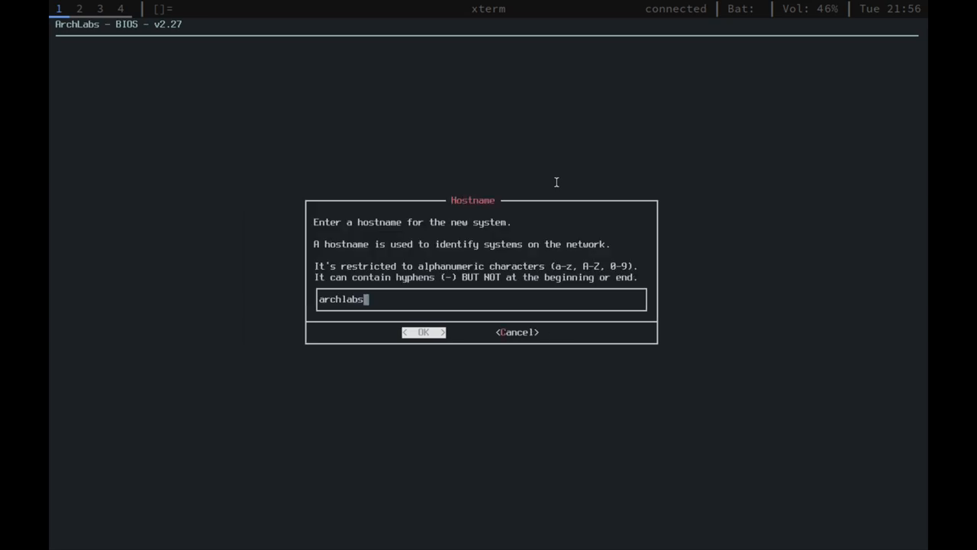
left_click(424, 333)
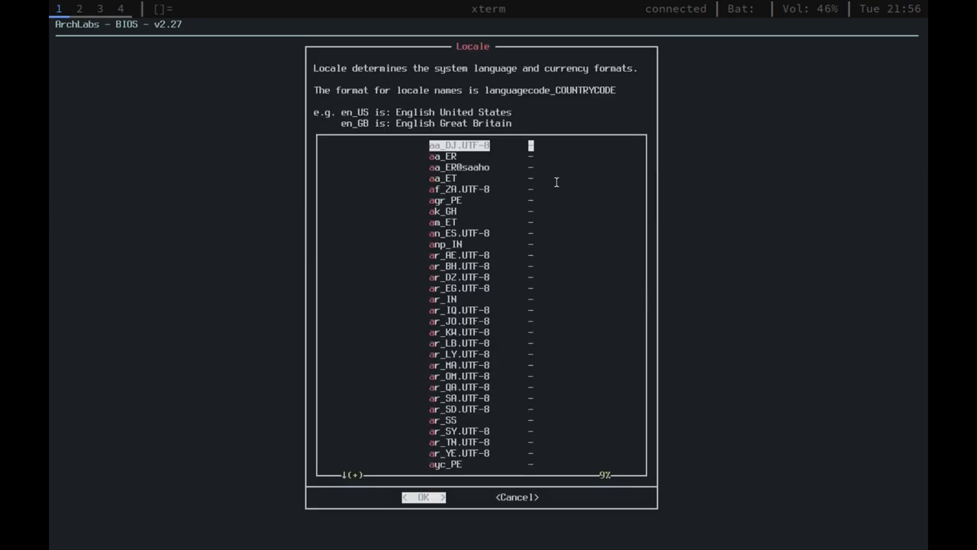
Step: Choose a locale from the list to reach timezone selection
scroll("down", 3)
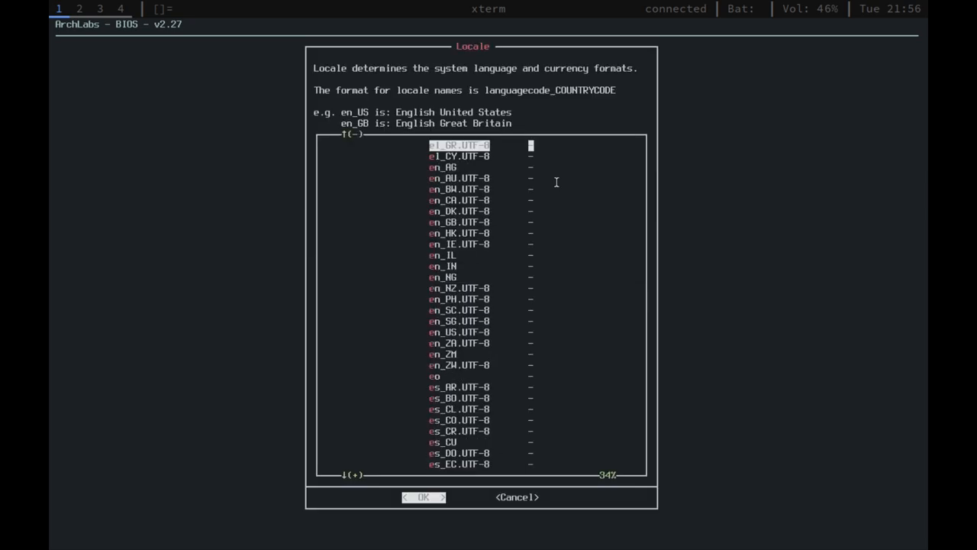
key("Down")
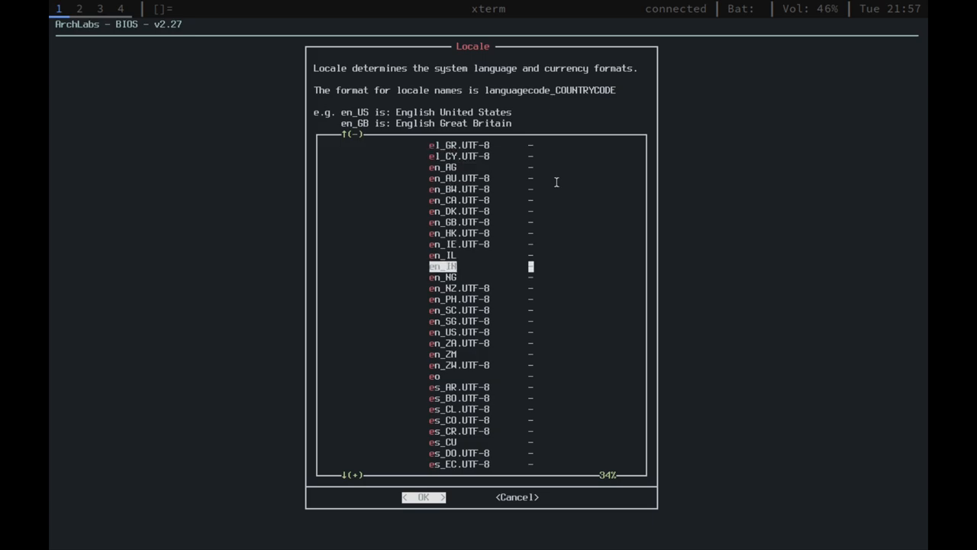
key("Down")
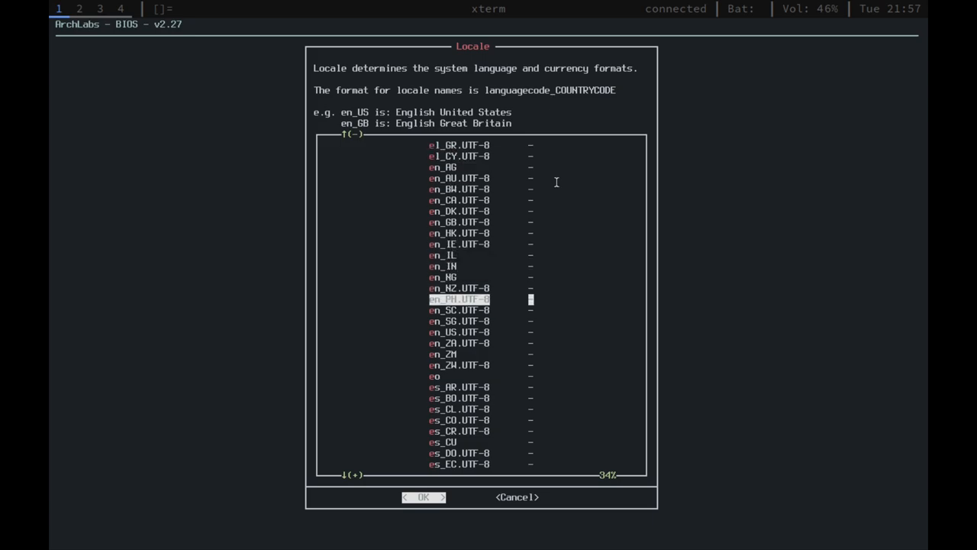
left_click(423, 498)
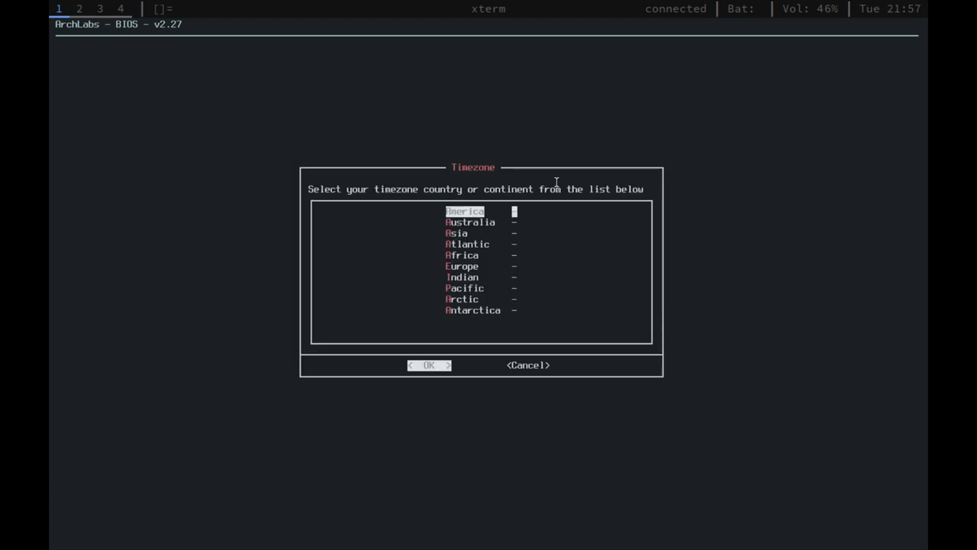
Step: Pick the America timezone region, the linux kernel and the grub bootloader
left_click(427, 365)
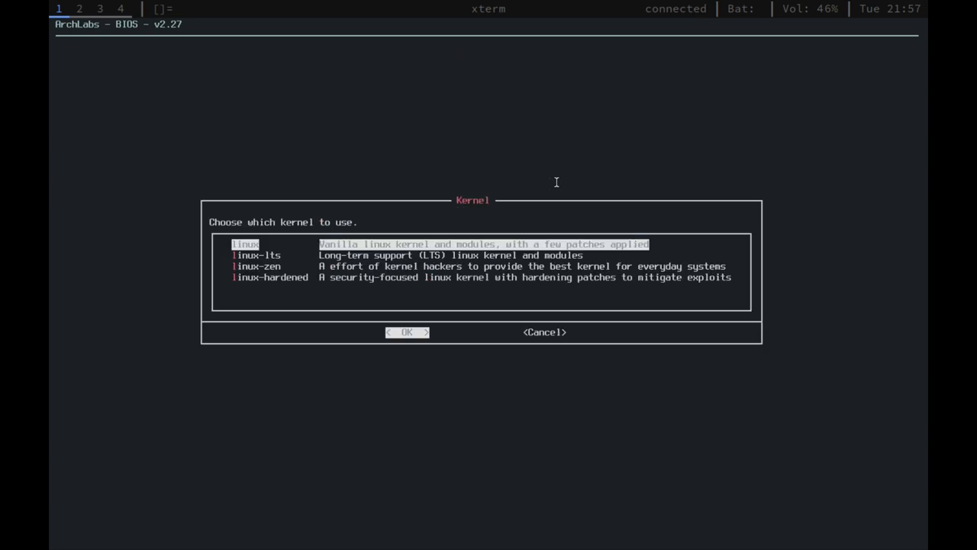
left_click(406, 333)
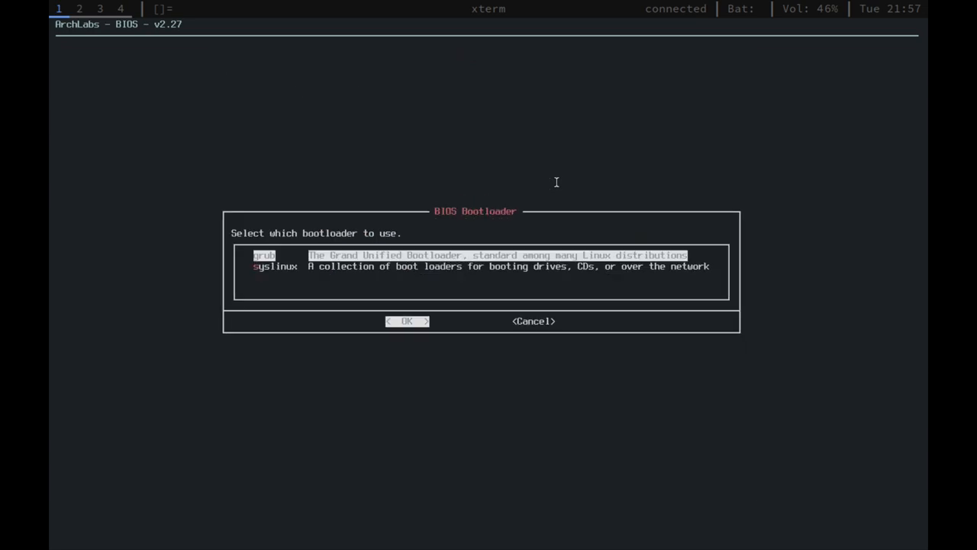
left_click(406, 321)
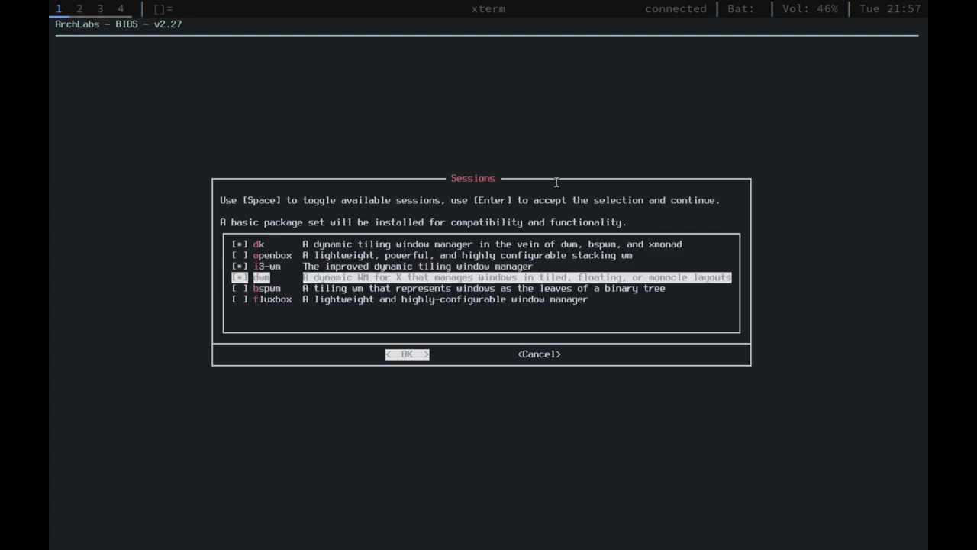
Step: Add dwm and bspwm sessions, acknowledge the dwm build notice, and choose ly for login
key("Down")
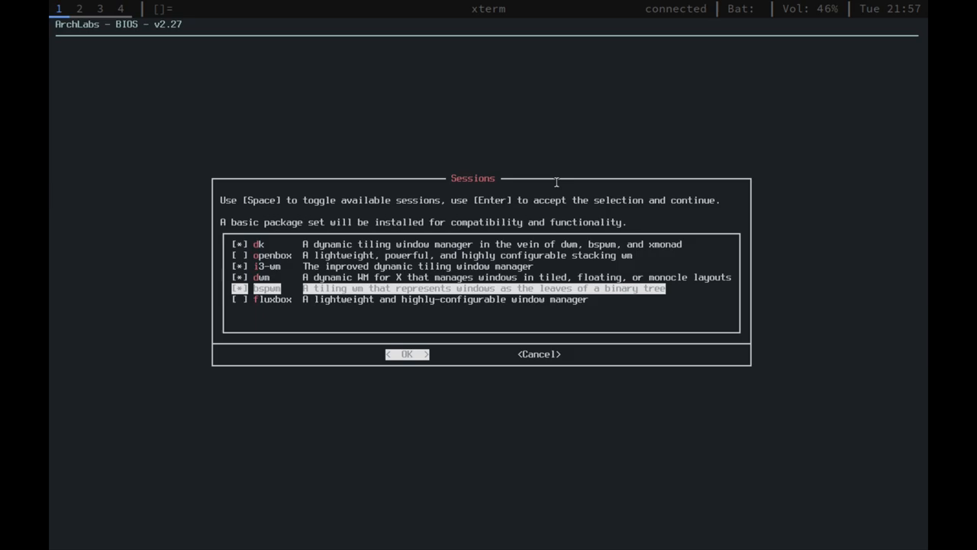
key("Enter")
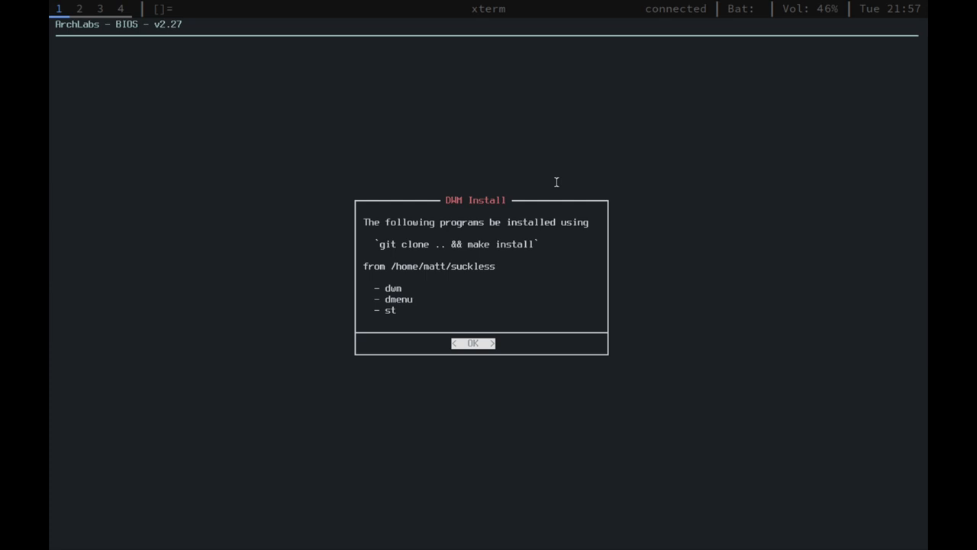
left_click(473, 342)
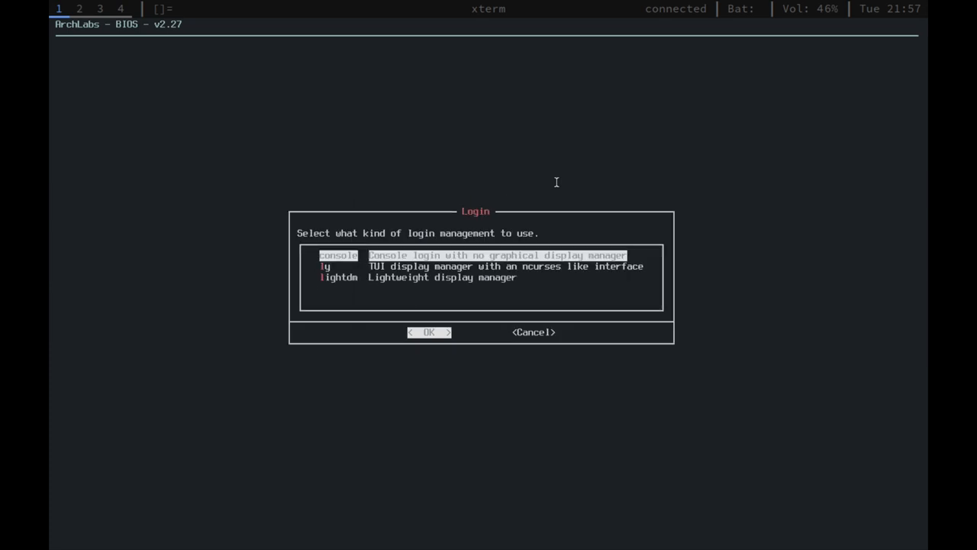
key("Down")
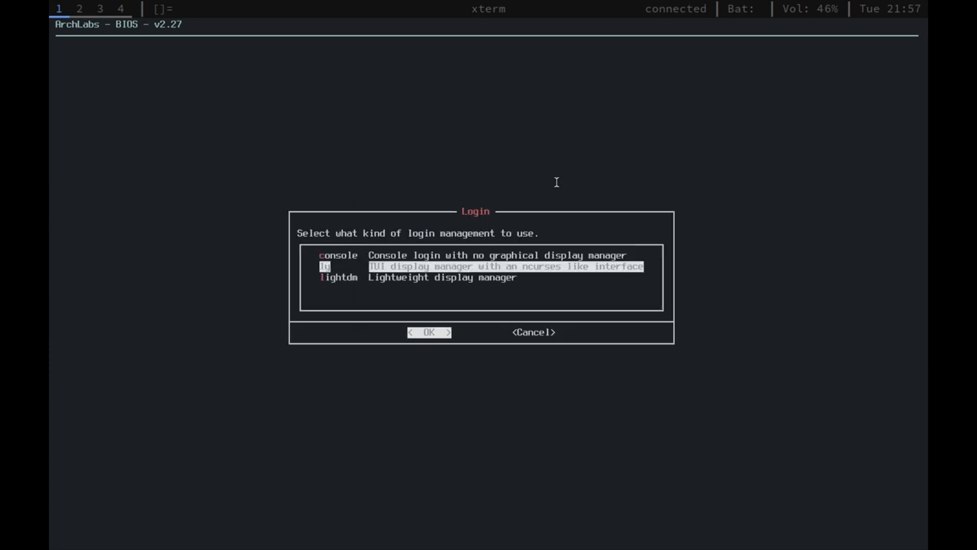
left_click(429, 333)
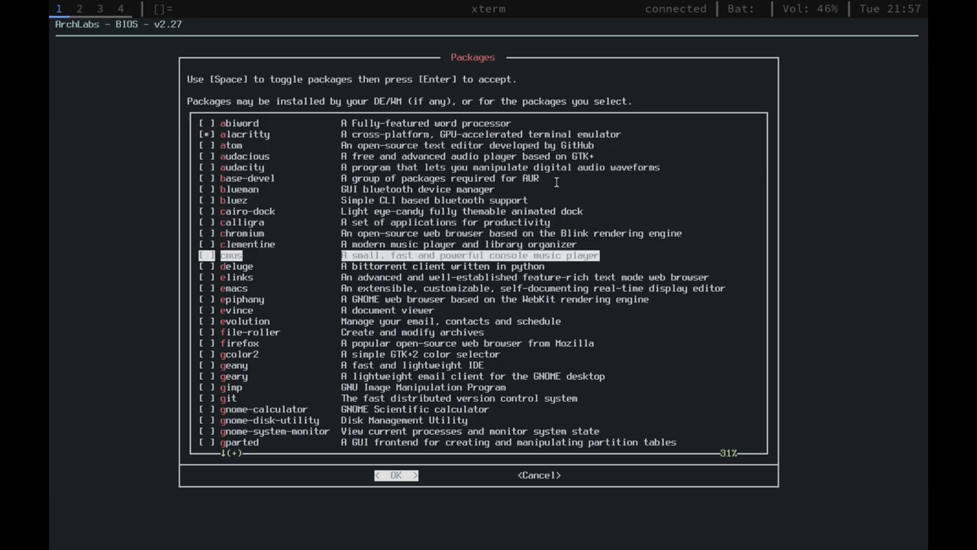
Step: Mark extra packages such as firefox, git, neovim, noto-fonts, ranger and thunar, then accept the selection
key("Down")
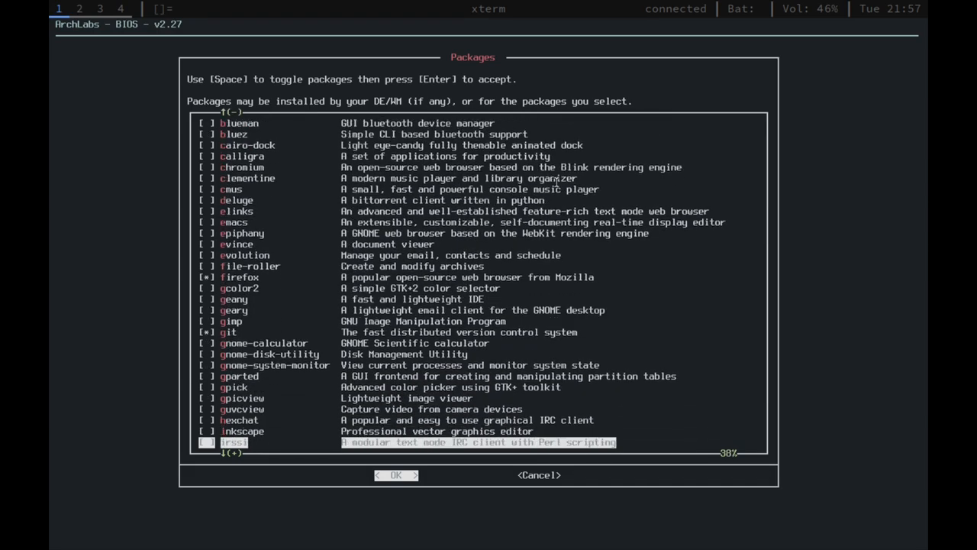
scroll("down", 3)
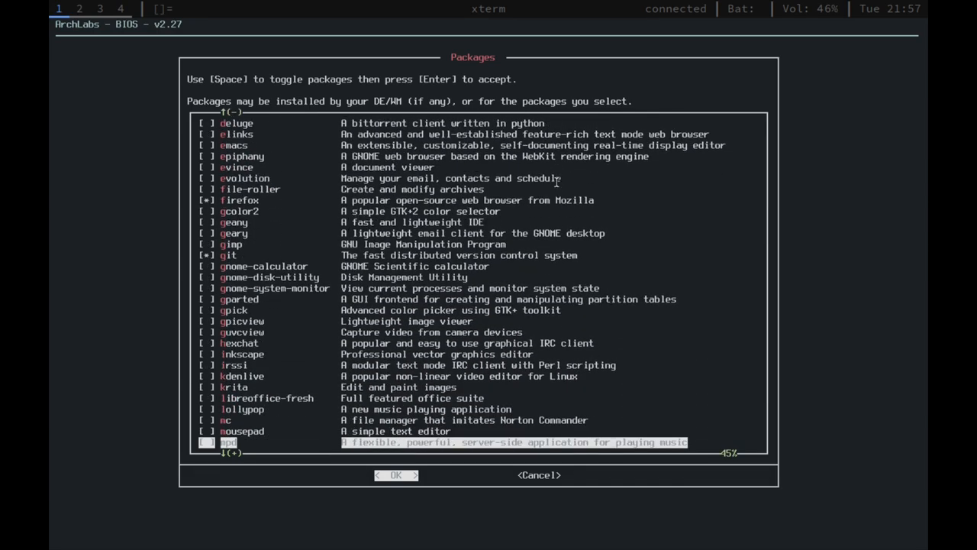
scroll("down", 3)
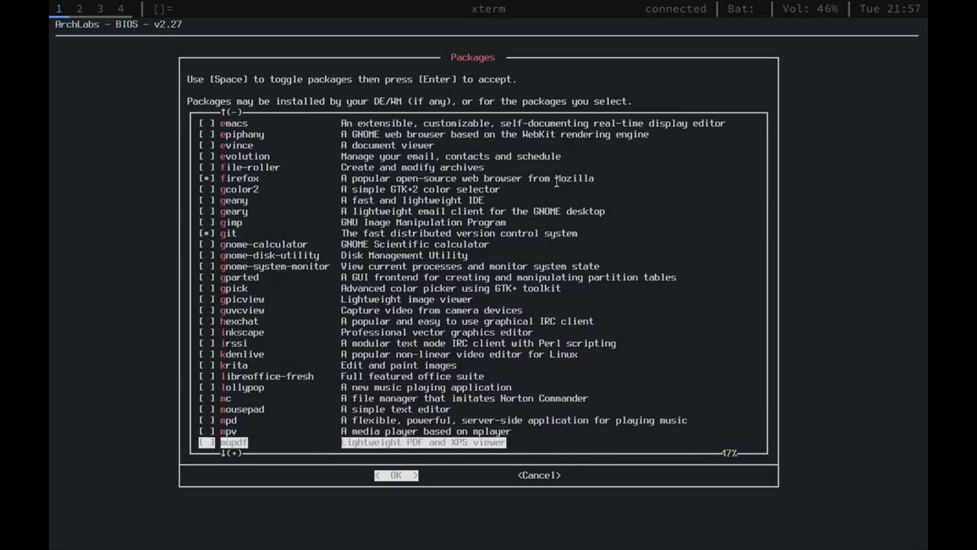
scroll("down", 3)
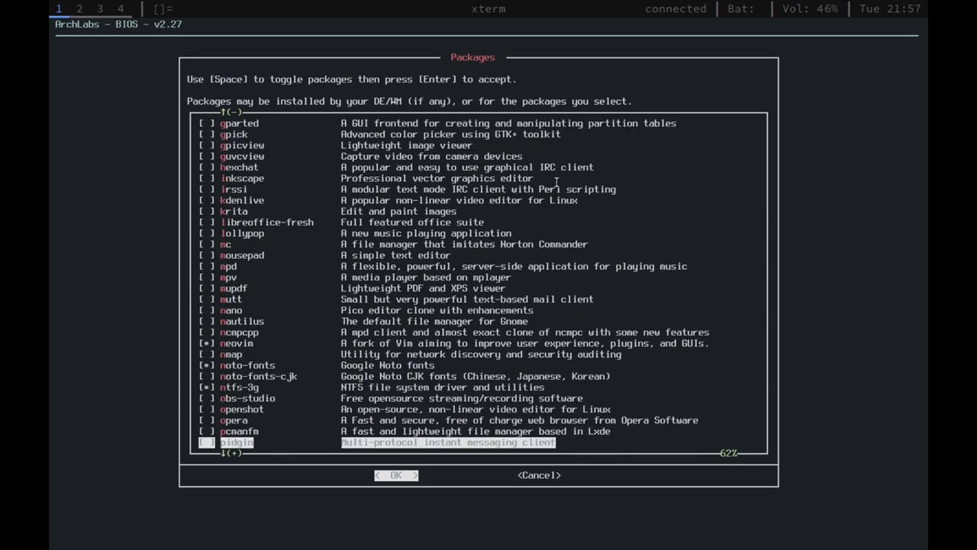
scroll("down", 3)
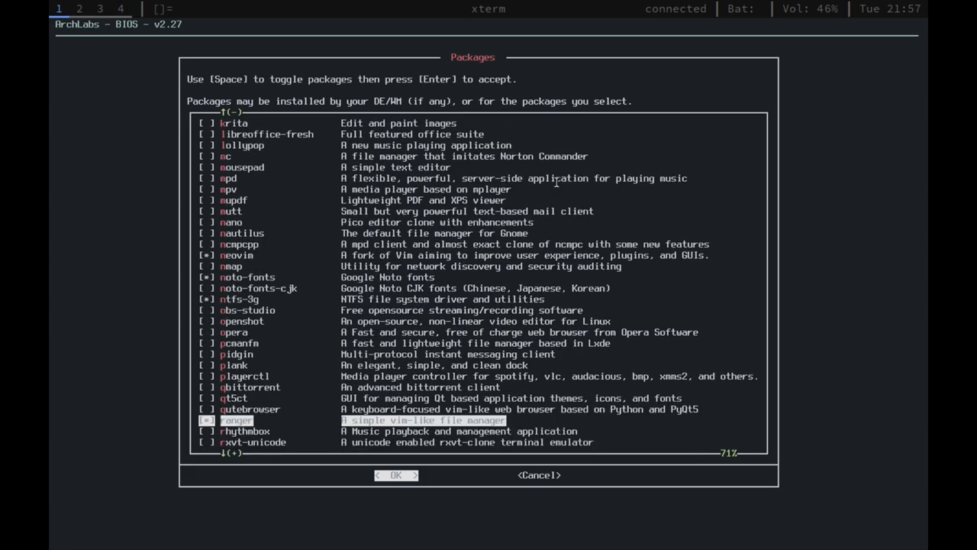
scroll("down", 3)
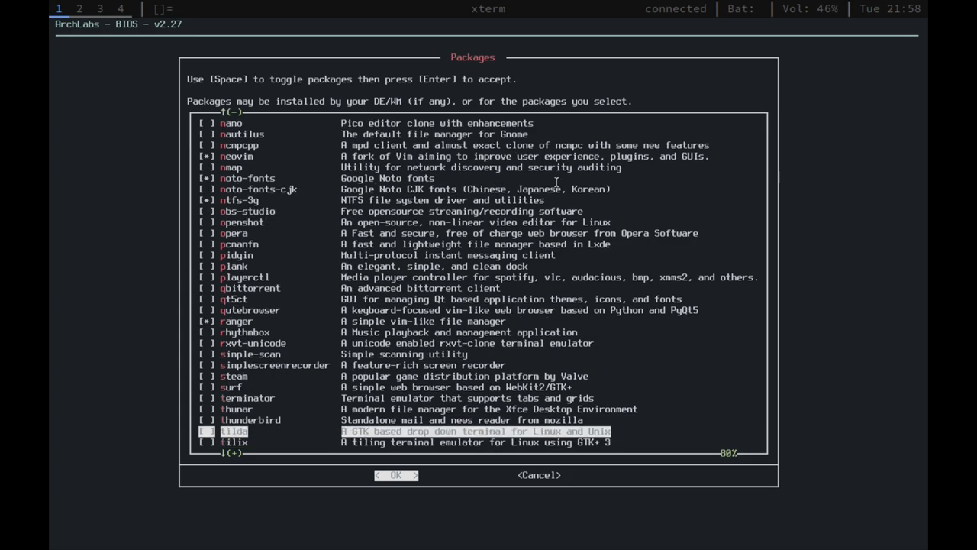
key("Up")
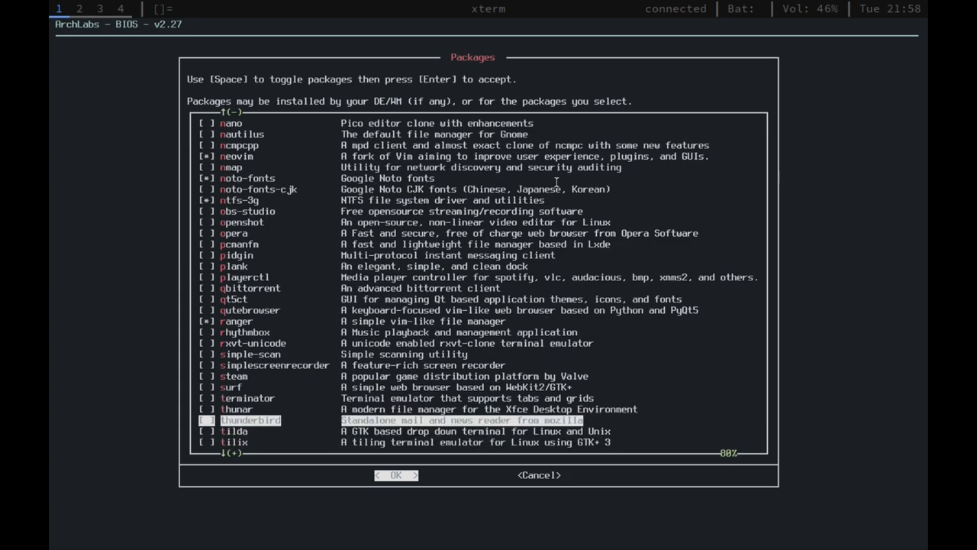
scroll("down", 3)
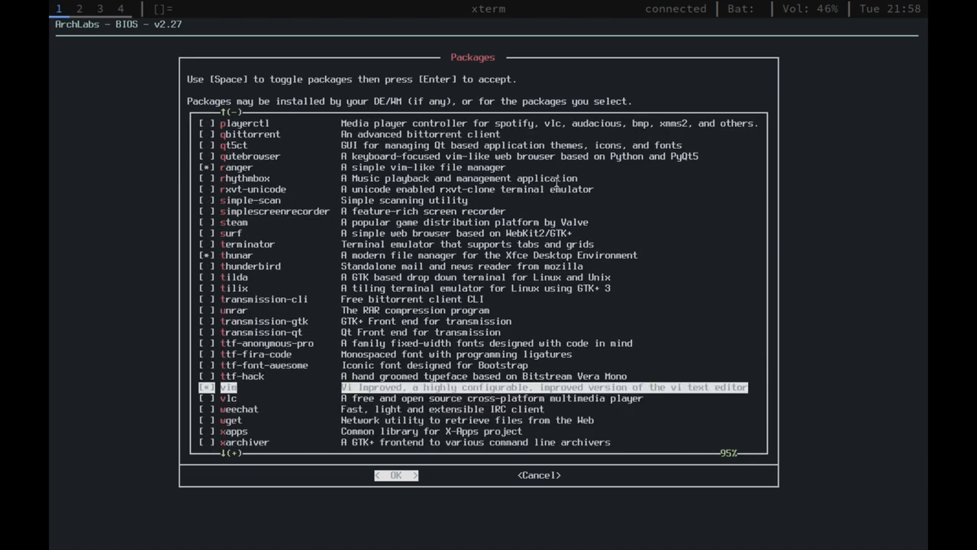
scroll("down", 3)
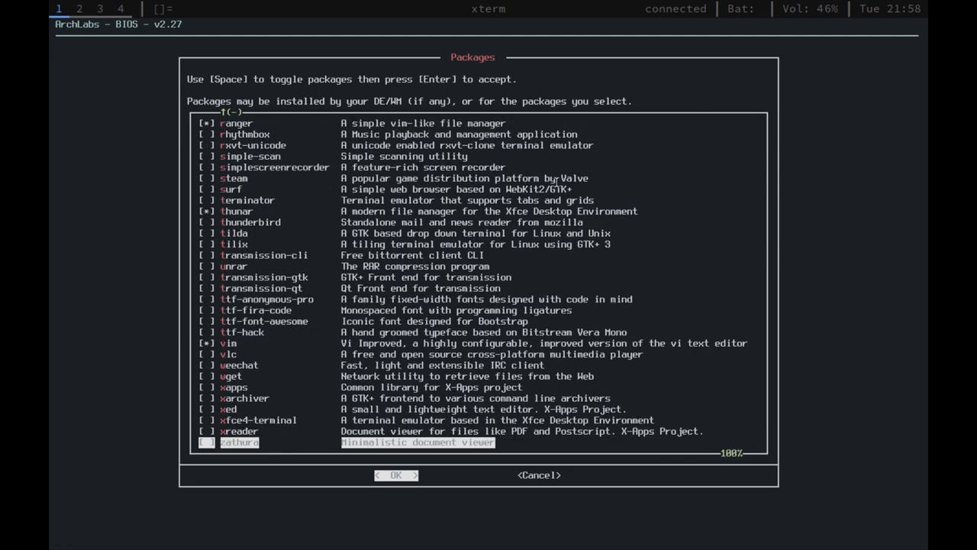
left_click(396, 475)
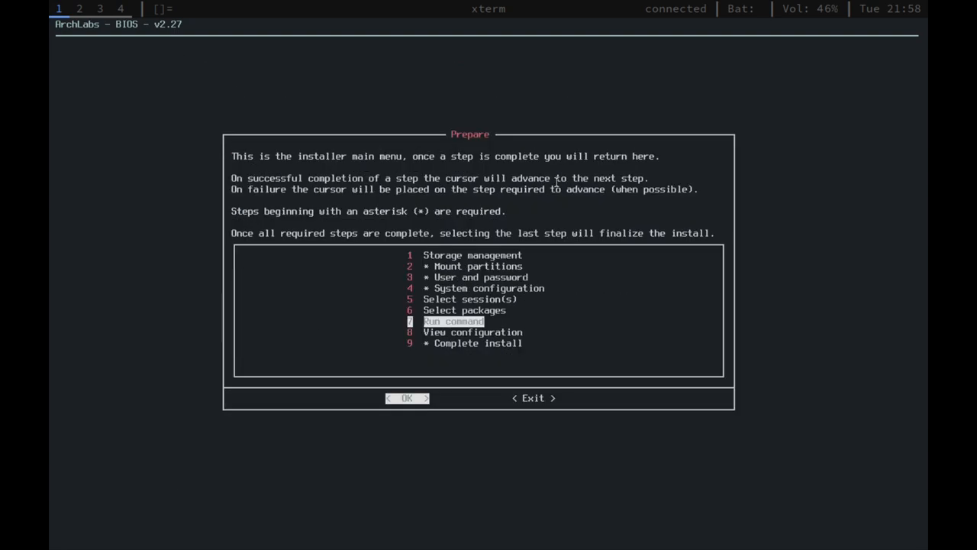
Step: View the configuration summary of partition, system, user and package settings, then close it
left_click(406, 397)
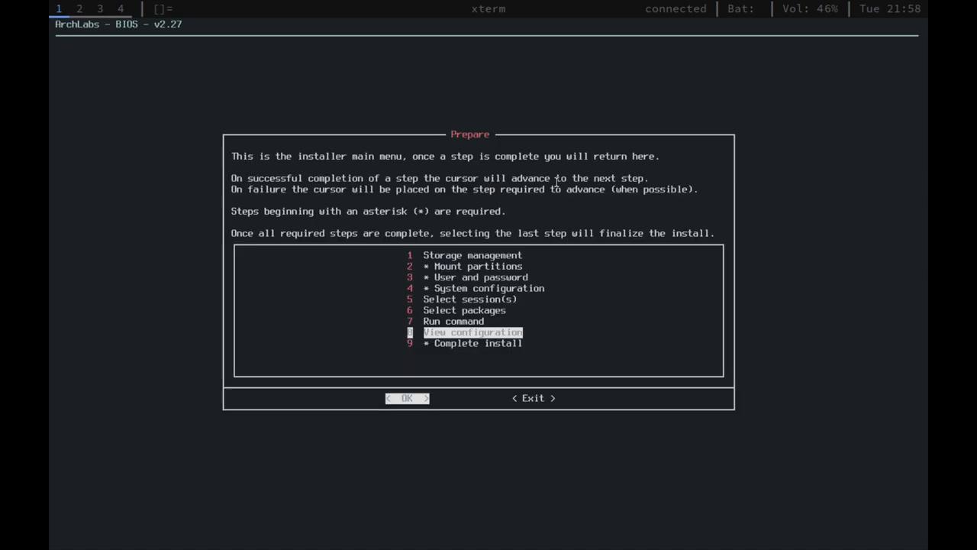
left_click(406, 397)
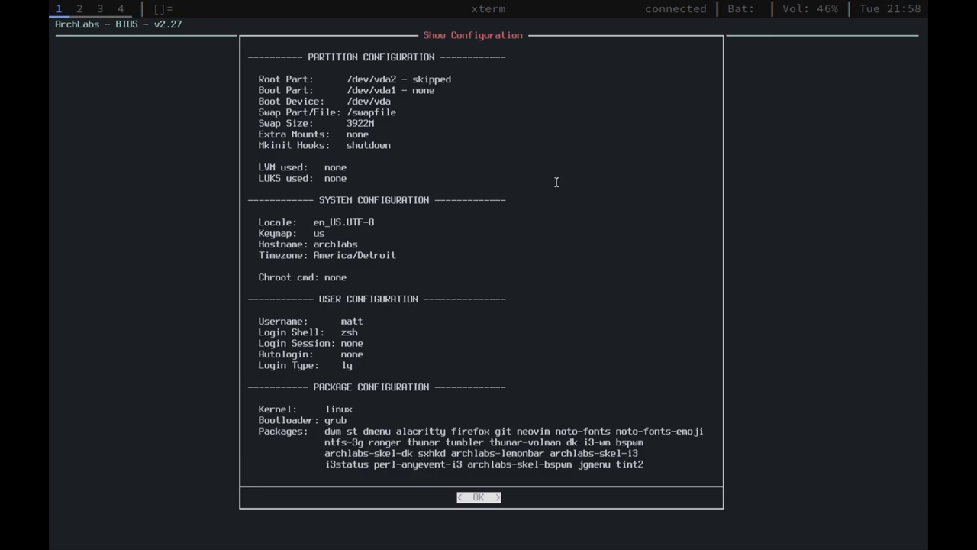
left_click(479, 498)
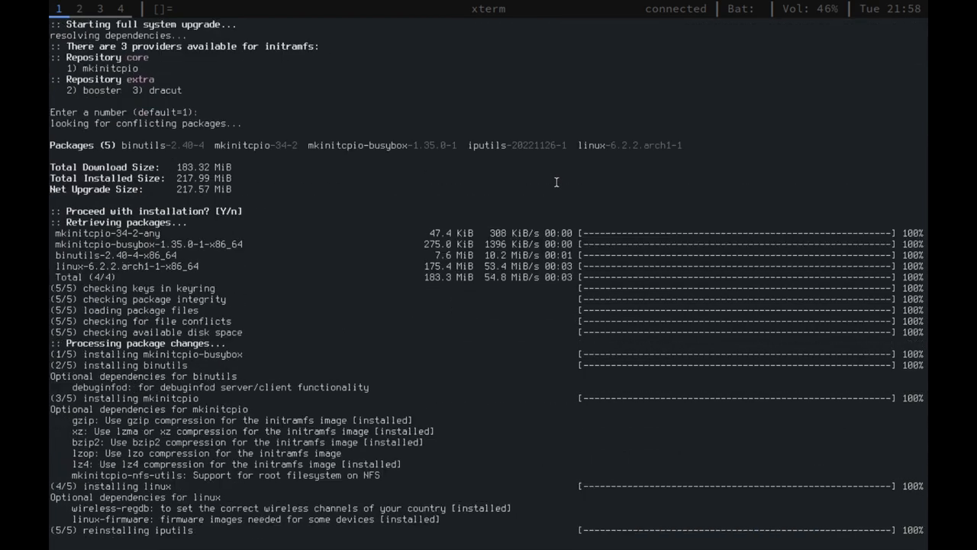
Step: Follow pacman's output as the 367 packages install and mkinitcpio builds the initramfs images
scroll("down", 3)
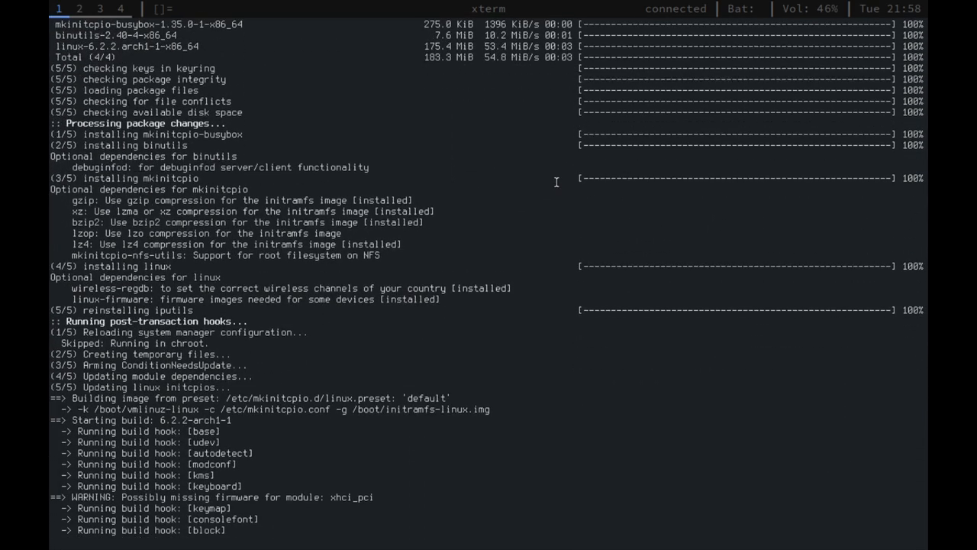
scroll("down", 3)
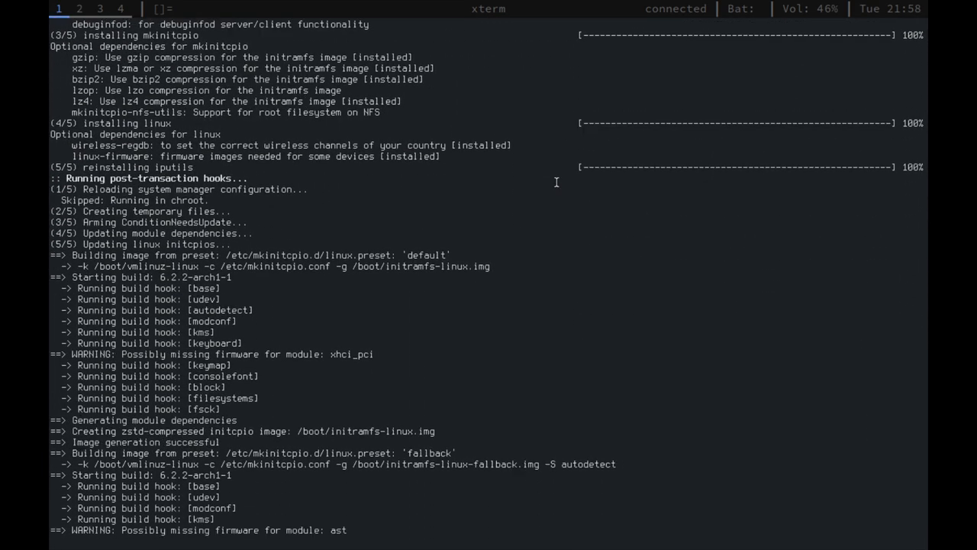
scroll("down", 3)
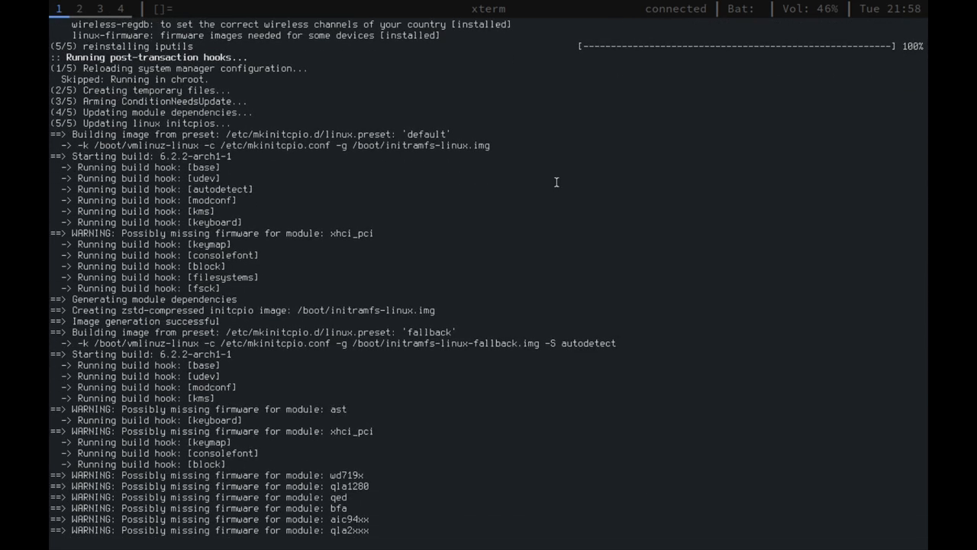
scroll("down", 3)
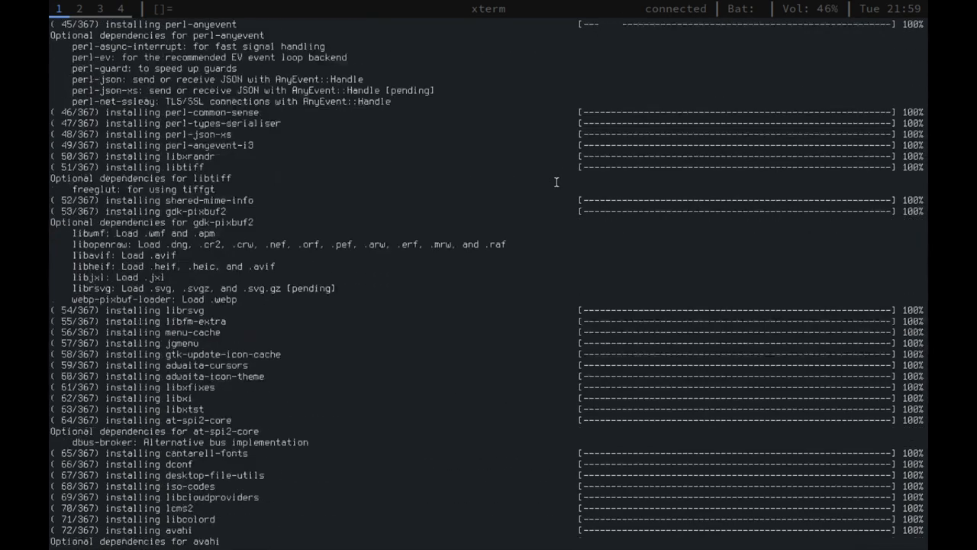
scroll("down", 3)
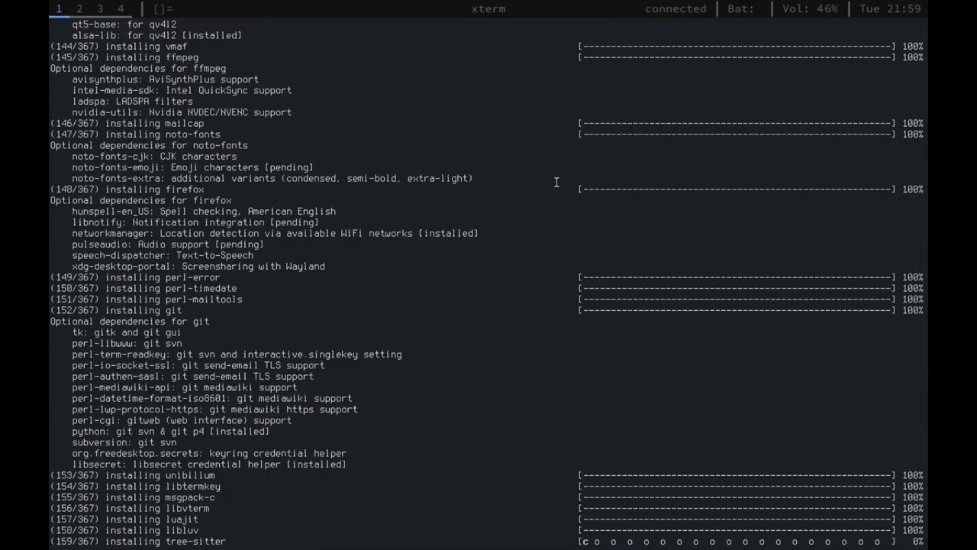
scroll("down", 3)
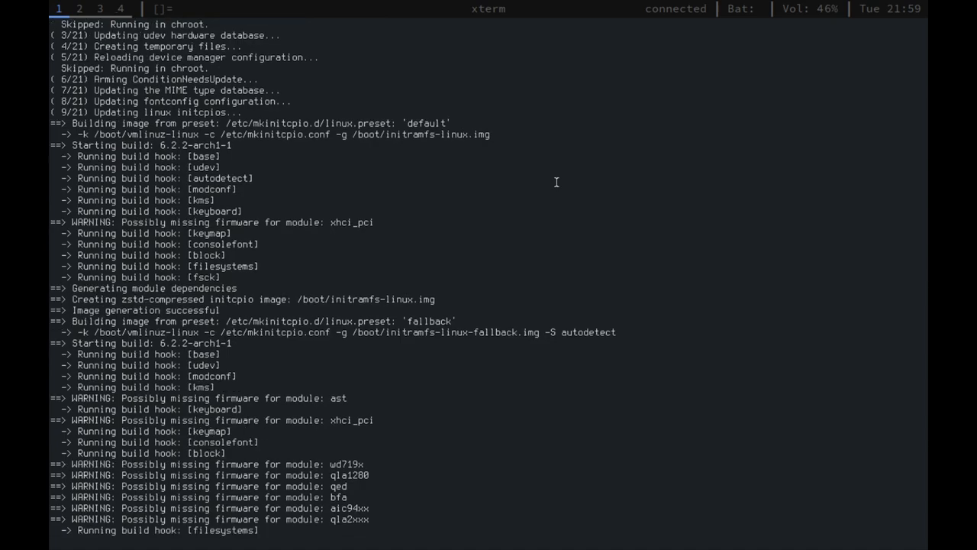
scroll("down", 3)
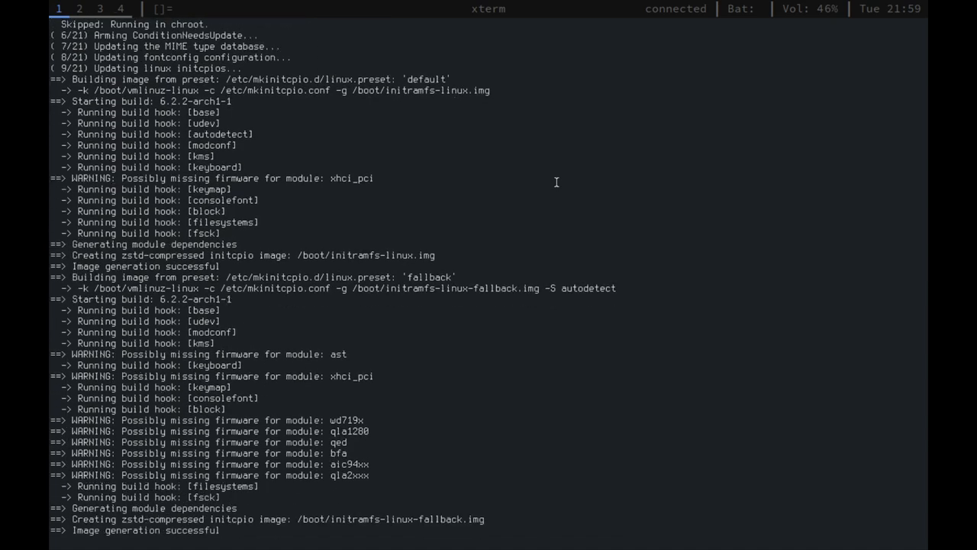
scroll("down", 3)
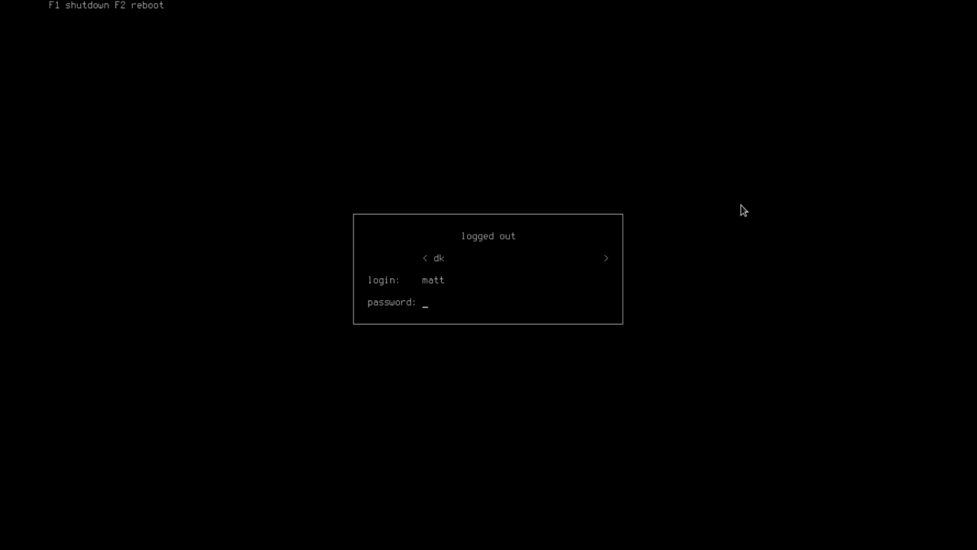
Step: Sign back in to the dk session at the Ly login box
left_click(605, 258)
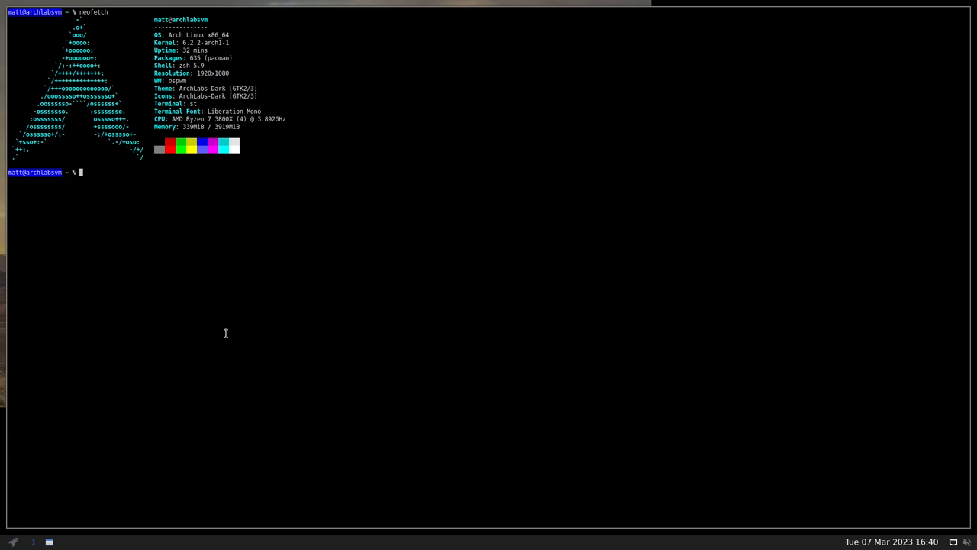
Step: Enter 'cd .config/b' in the terminal after reviewing the neofetch summary
type("5-5-5-5-")
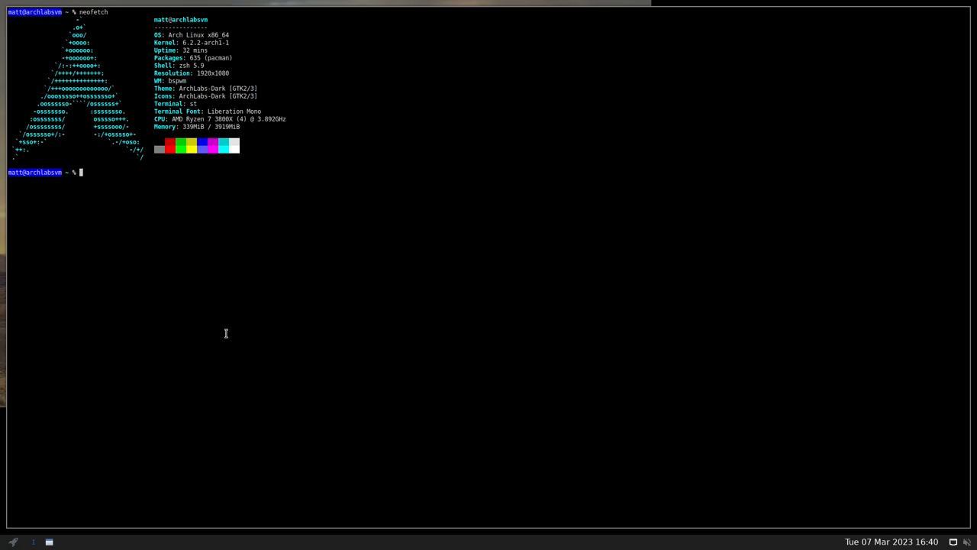
type("cd .config/b")
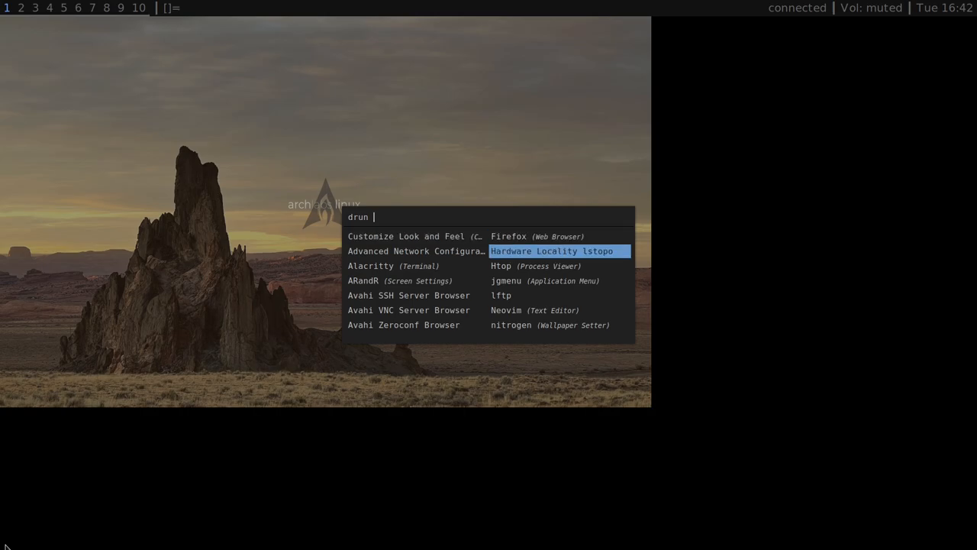
Step: Move through the Rofi application entries toward Customize Look and Feel
key("Down")
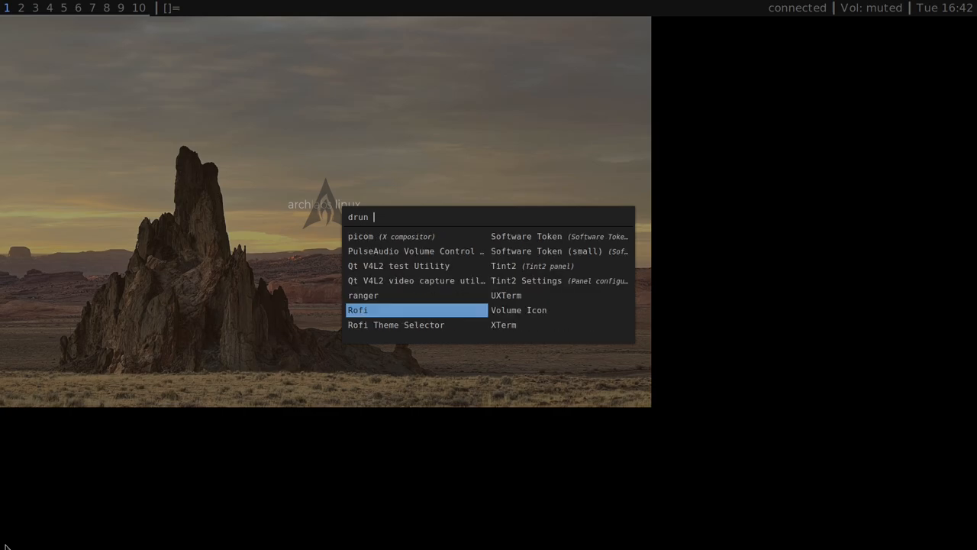
key("Up")
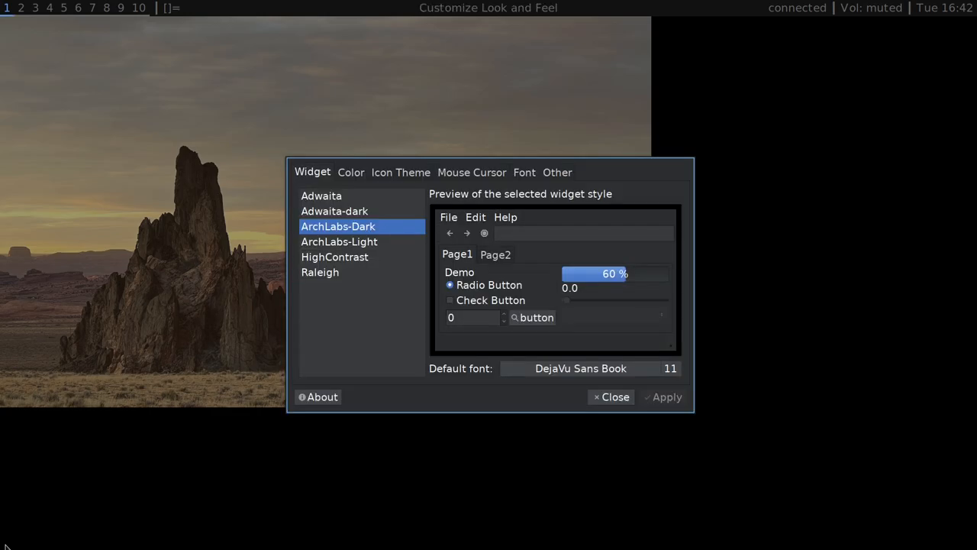
mouse_move(160, 333)
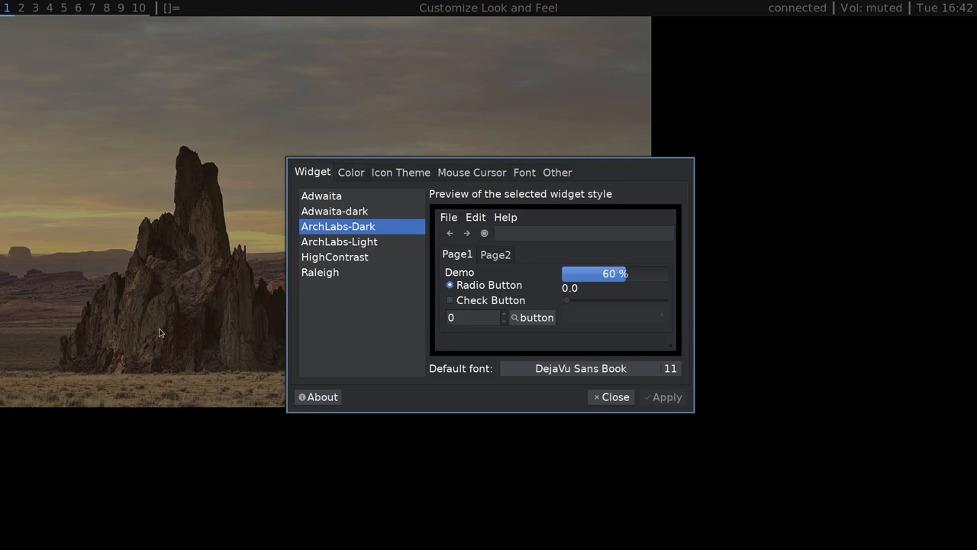
Step: Check the ArchLabs-Dark icon theme, close Customize Look and Feel, and return to Rofi
left_click(400, 171)
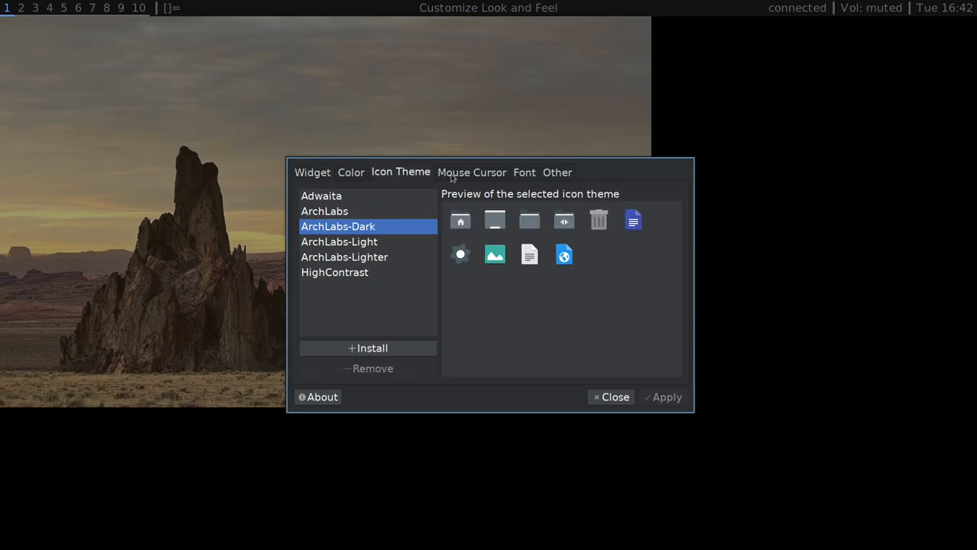
left_click(472, 171)
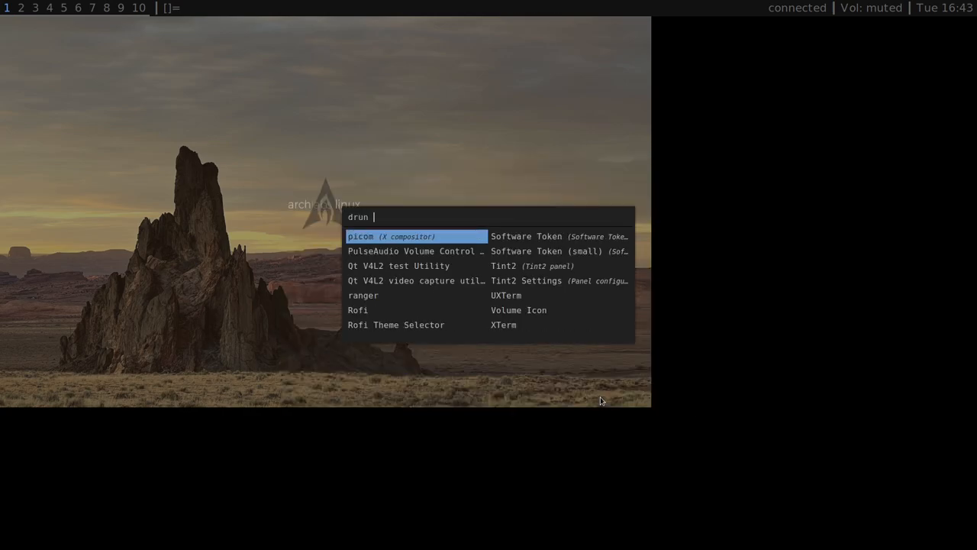
key("BackSpace")
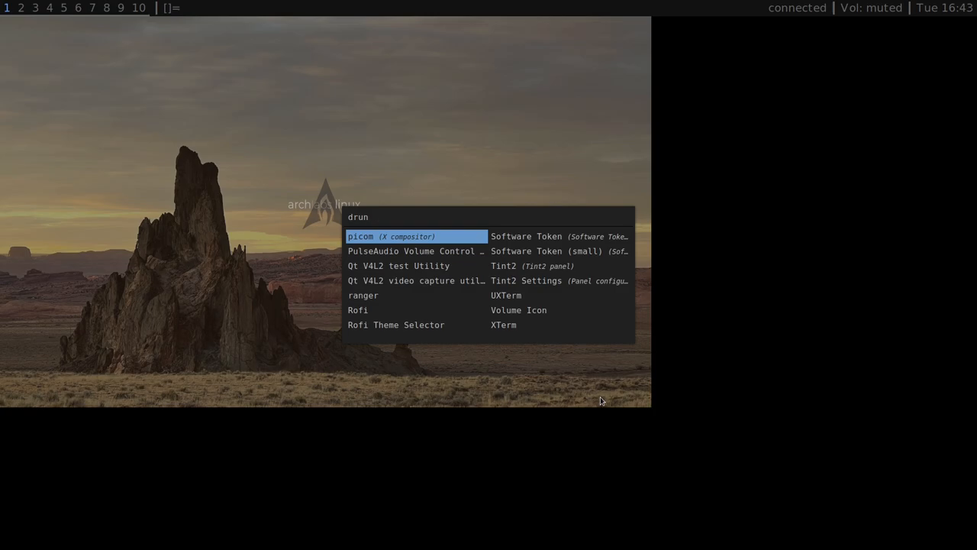